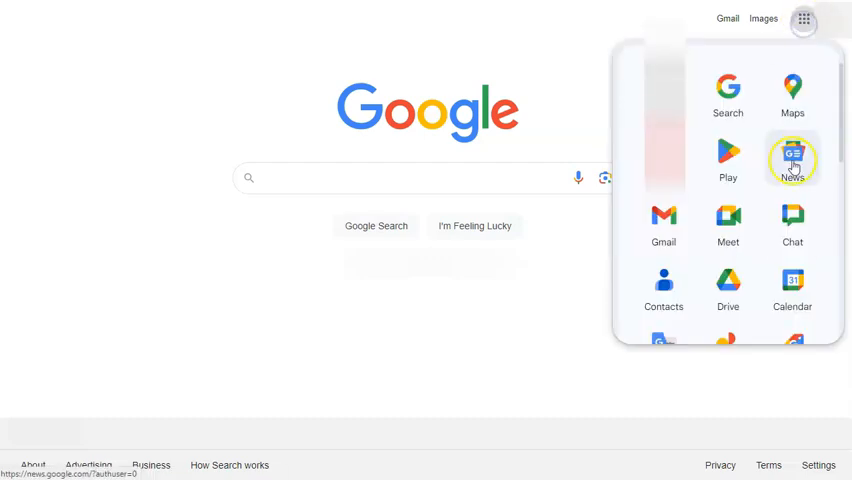
Scroll the Google apps list to reach and launch Sheets
scroll(down, 3)
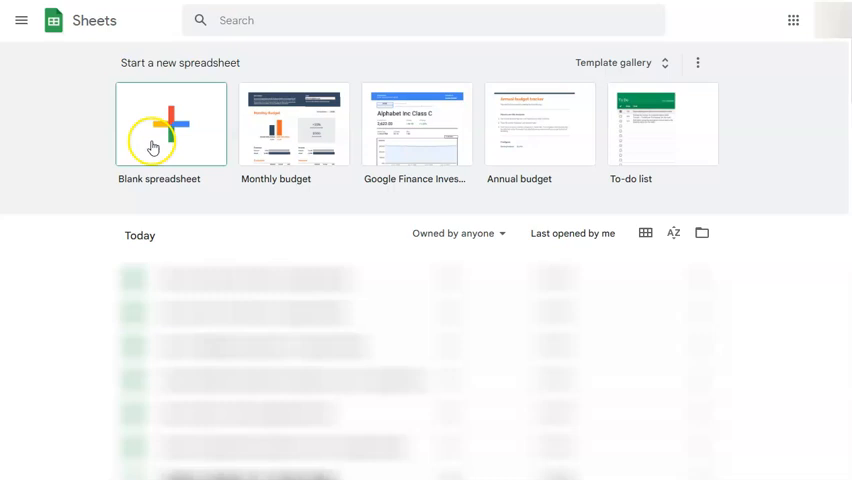
mouse_move(228, 148)
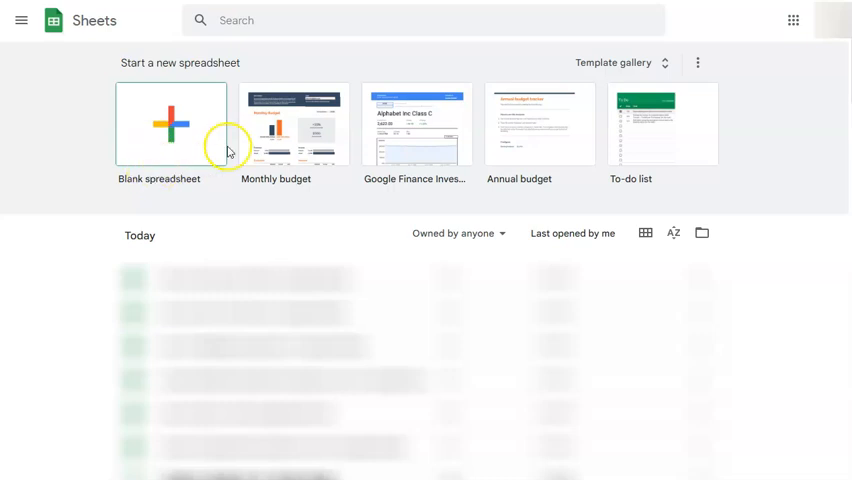
mouse_move(416, 108)
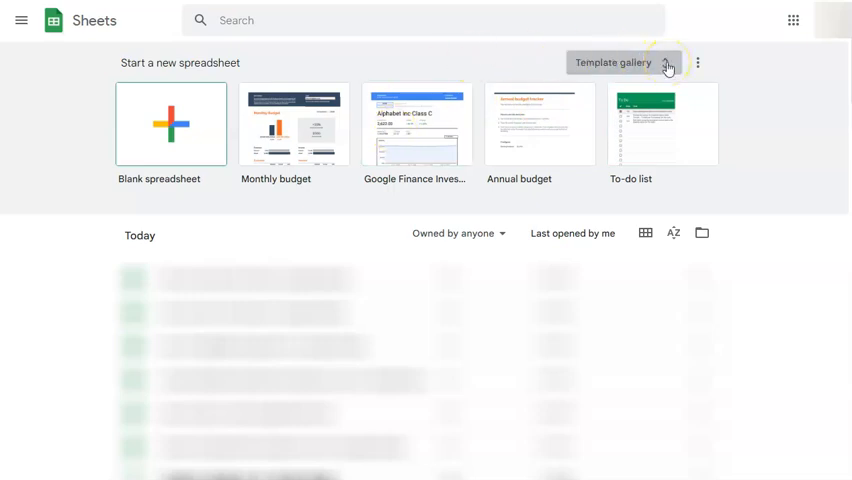
Browse the full template gallery down through Personal, Work, Project management and Education
click(612, 62)
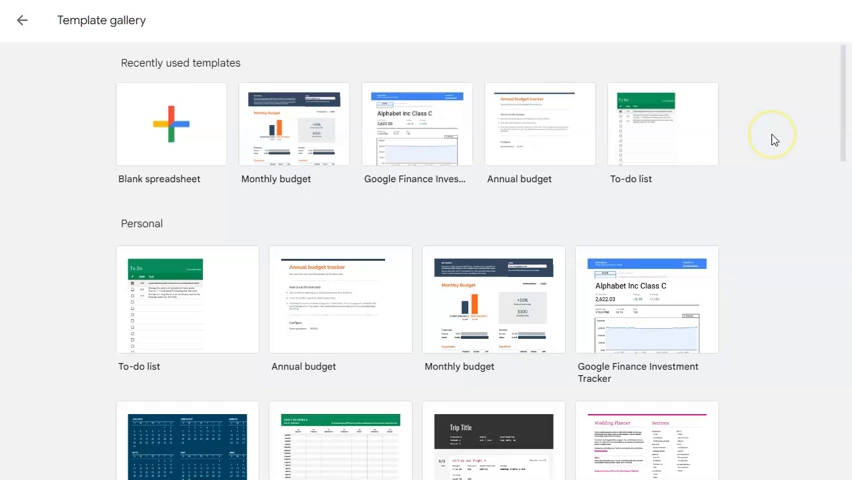
scroll(down, 3)
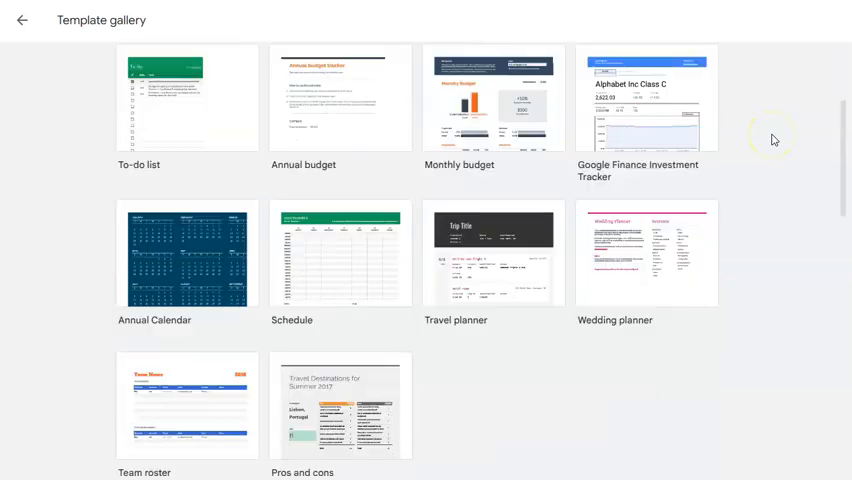
scroll(down, 3)
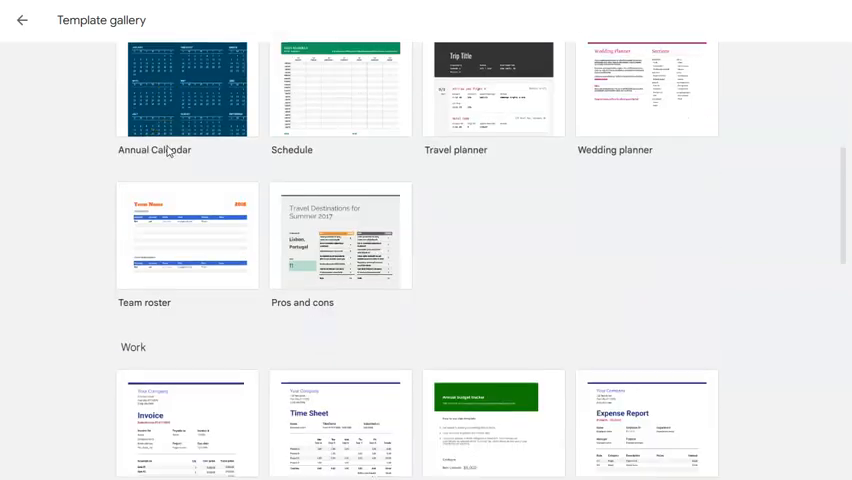
scroll(down, 3)
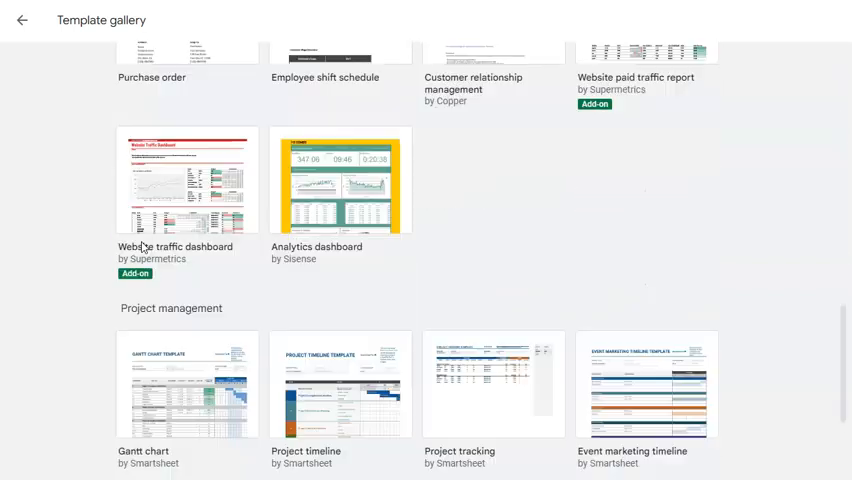
scroll(down, 3)
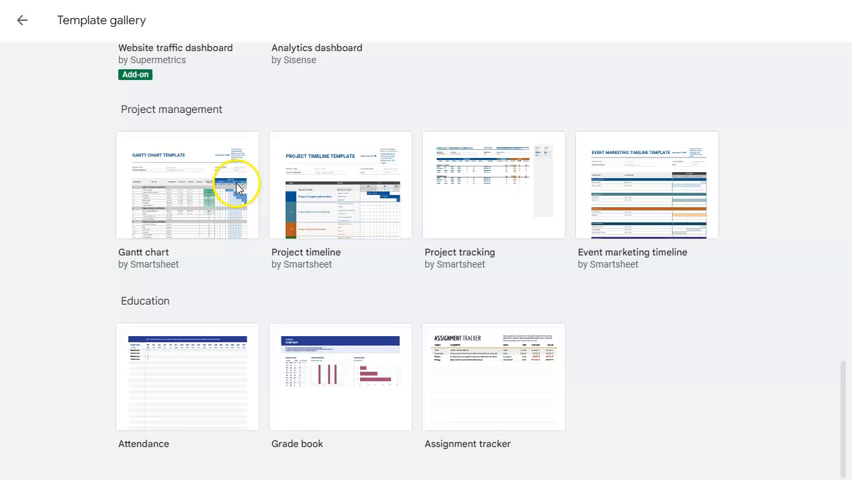
mouse_move(838, 290)
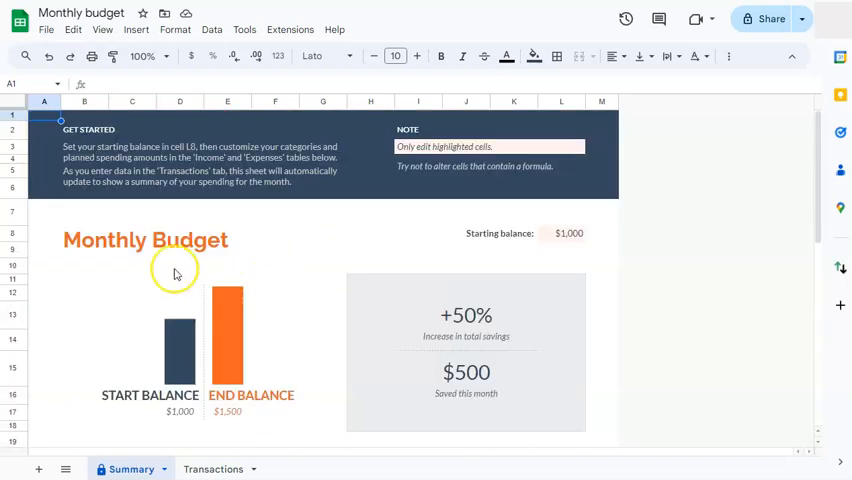
Review the Monthly budget's Expenses and Income tables, then return to the template gallery
scroll(down, 3)
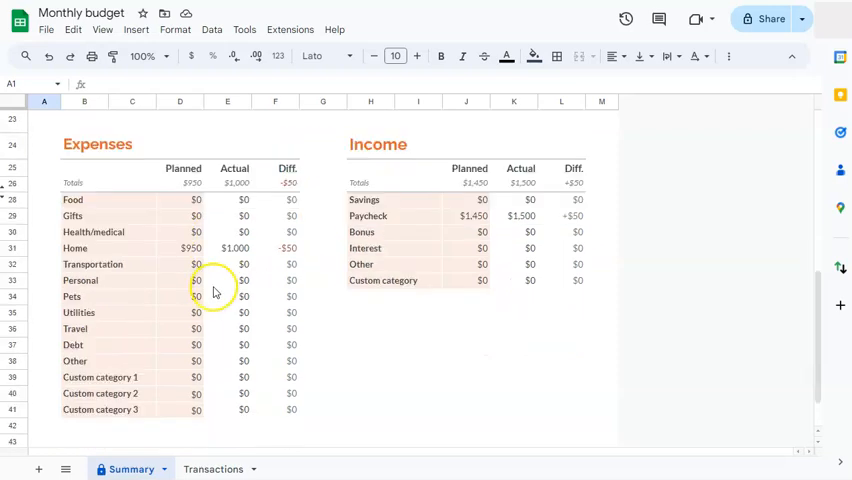
scroll(down, 3)
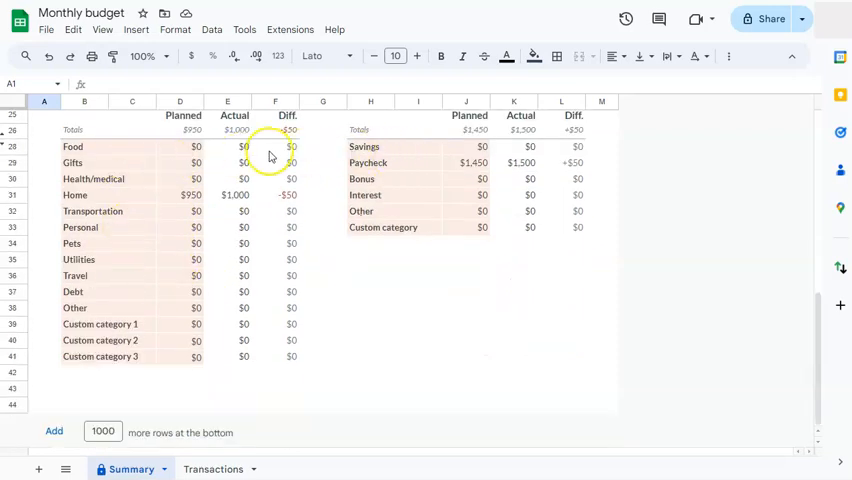
click(180, 146)
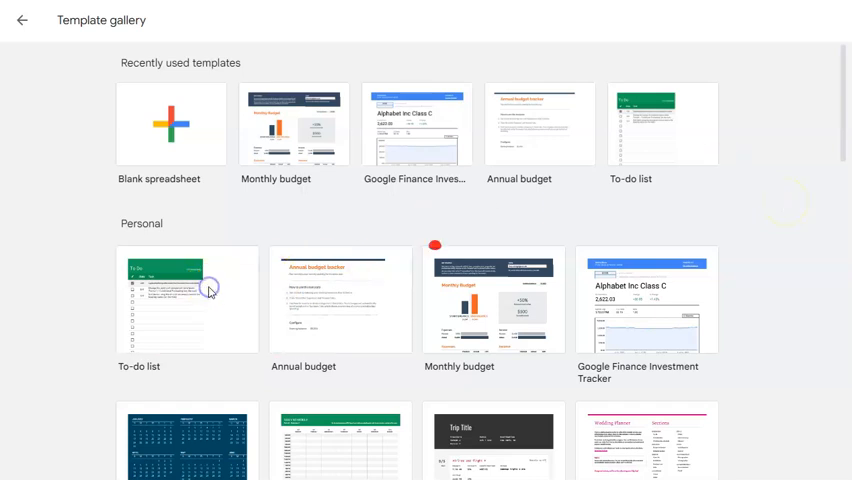
click(188, 300)
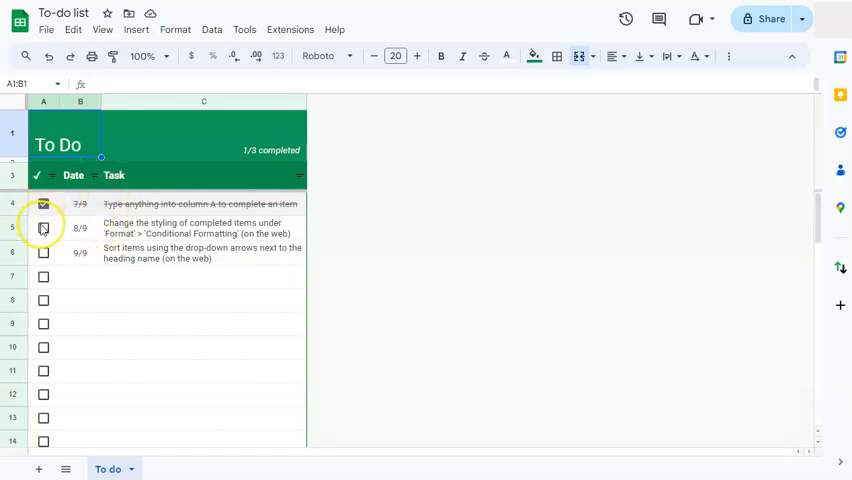
click(44, 228)
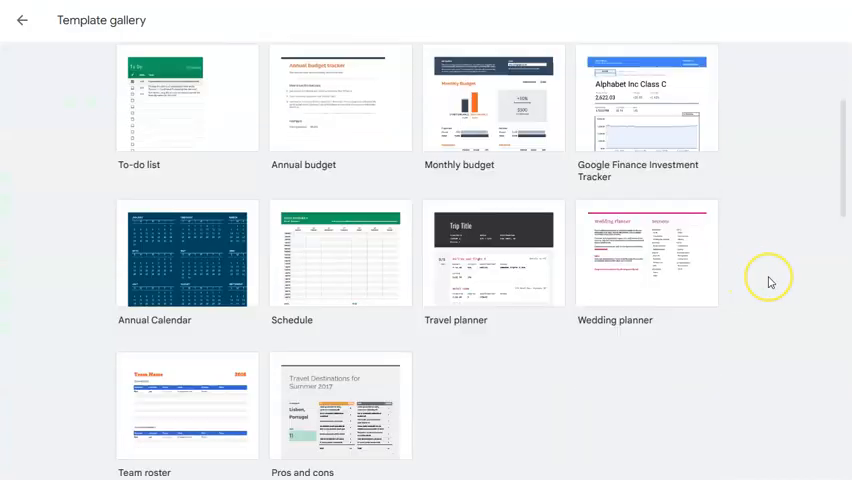
Create a new blank spreadsheet from Recently used templates
scroll(down, 3)
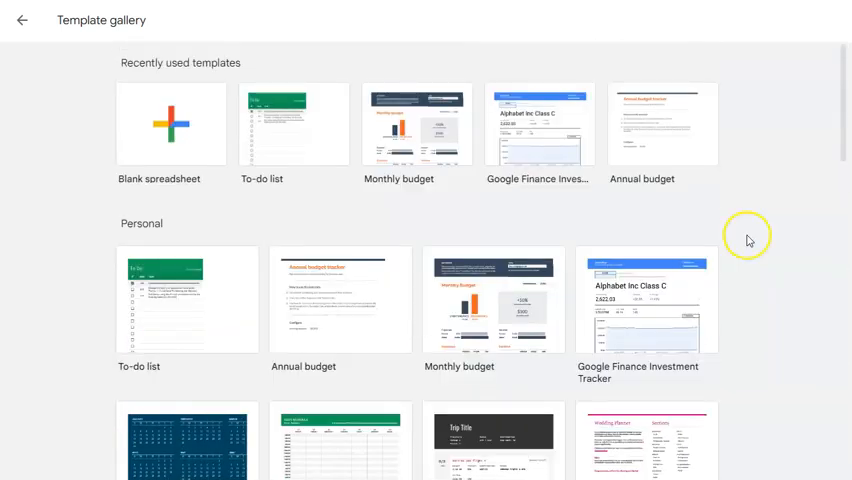
click(172, 124)
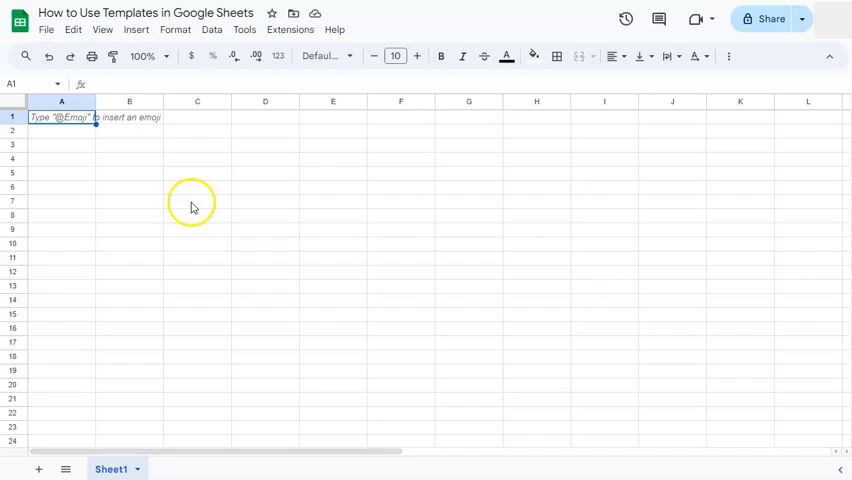